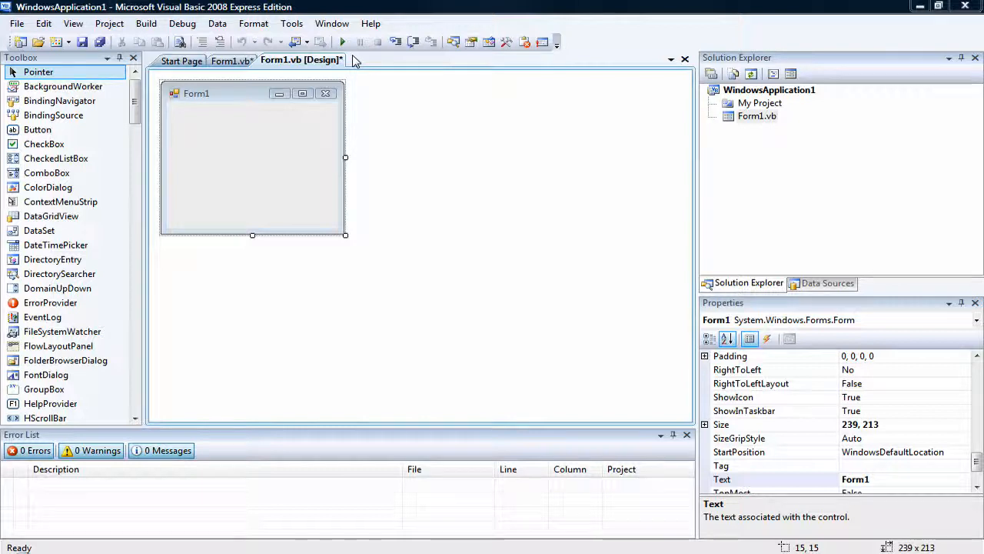
Select the WindowsApplication1 project and open Form1's code with its empty Form1_Load handler
left_click(769, 90)
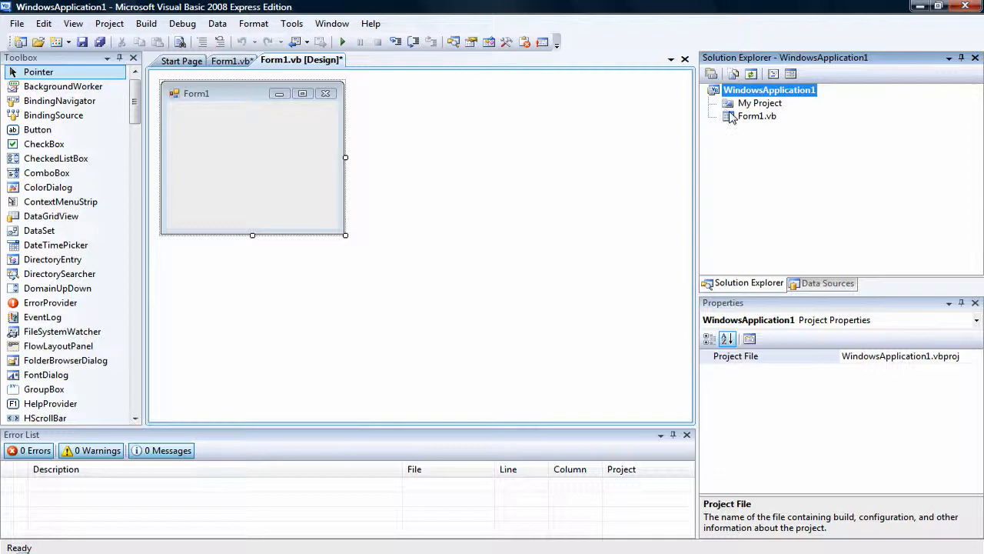
left_click(254, 154)
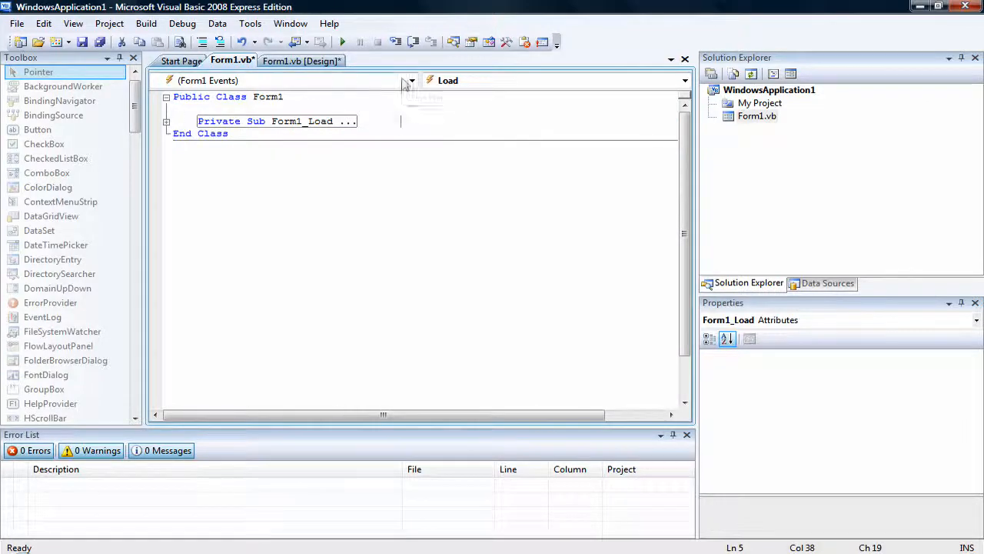
Add a KeyDown event handler for Form1 from the events dropdown
left_click(410, 80)
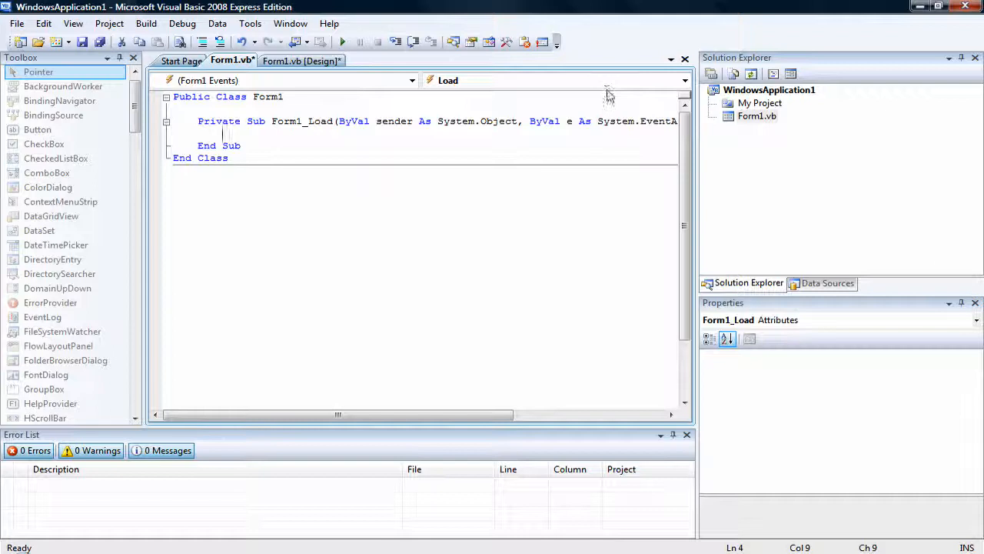
left_click(683, 80)
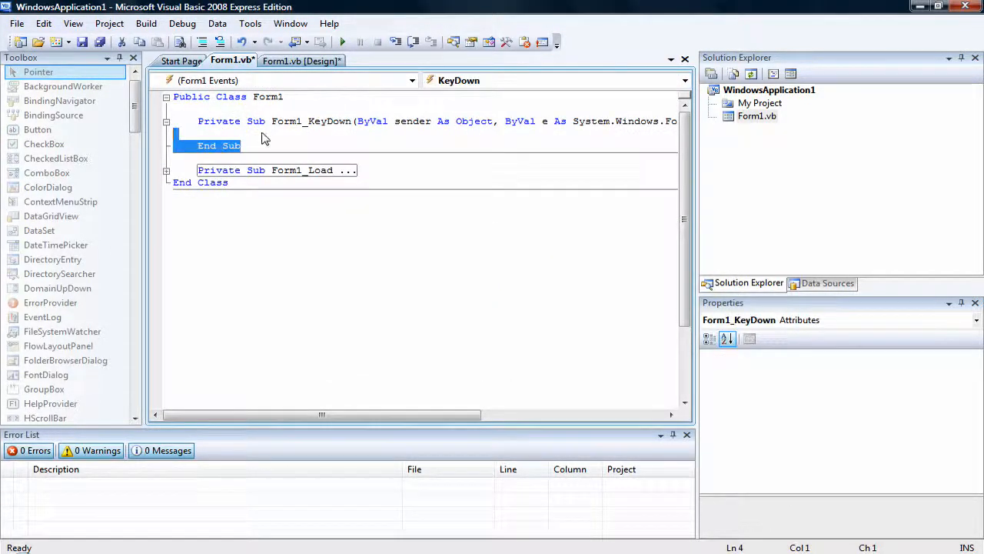
Start an 'If e.KeyCode = Keys.A Then' block inside the KeyDown handler
type("I")
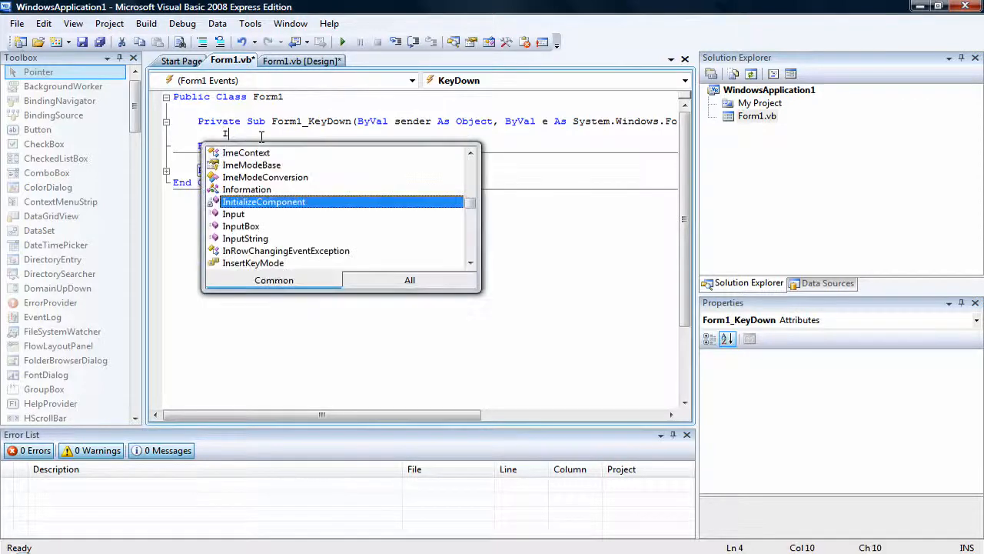
type("f")
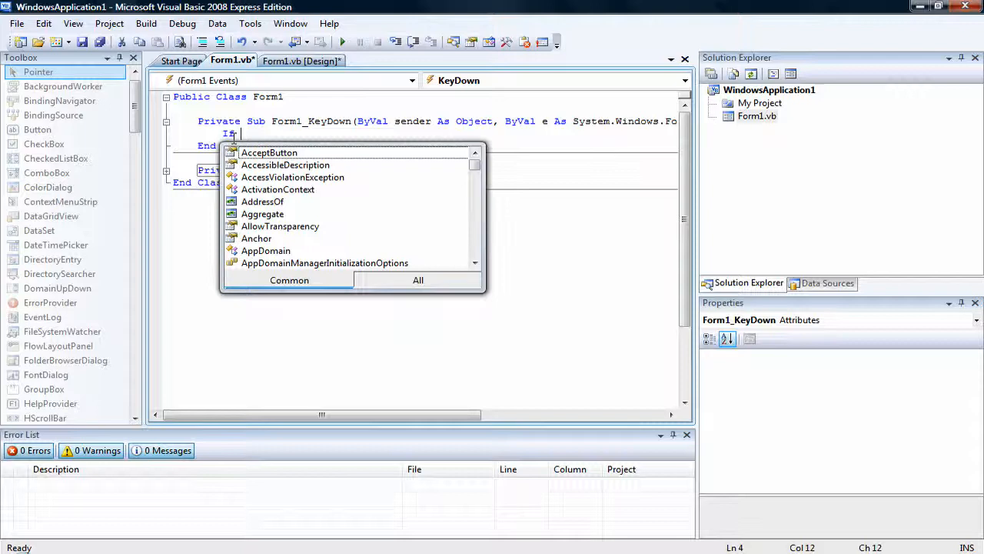
type("e")
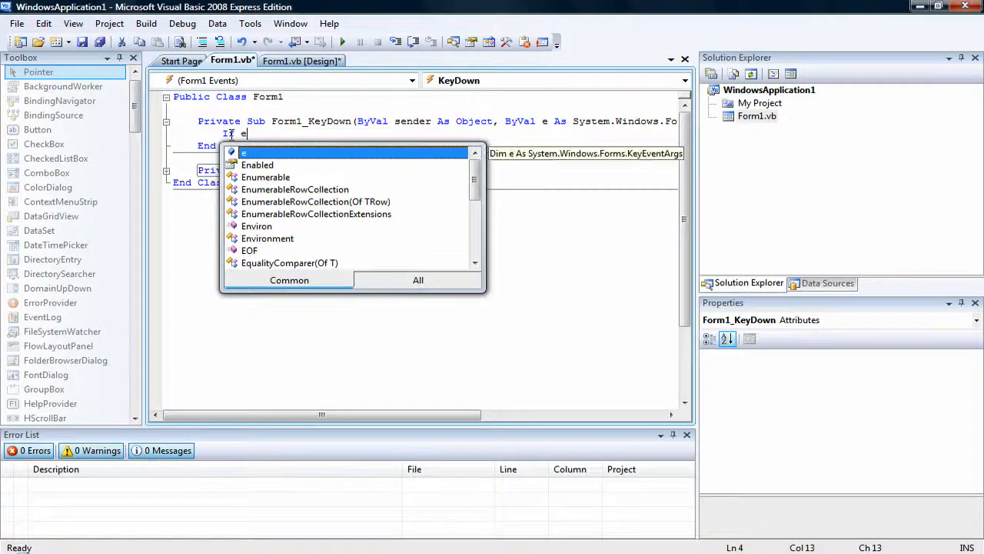
type(".KeyCode =")
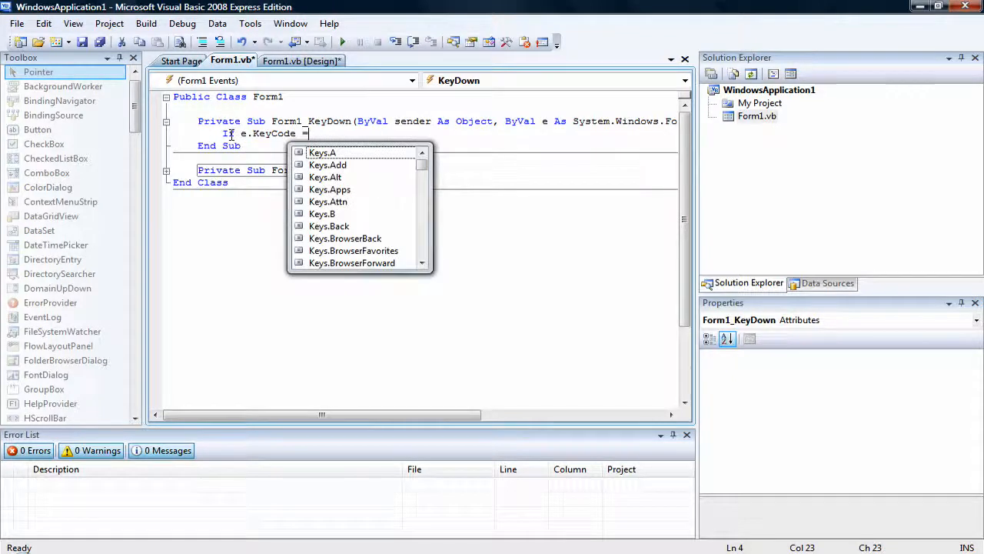
type("Keys.A Then")
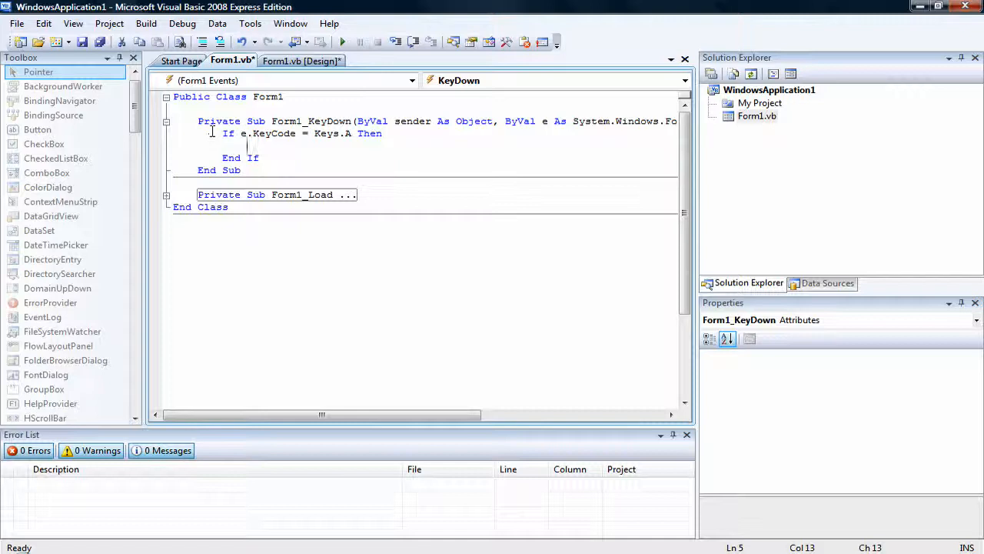
left_click_drag(223, 133, 382, 133)
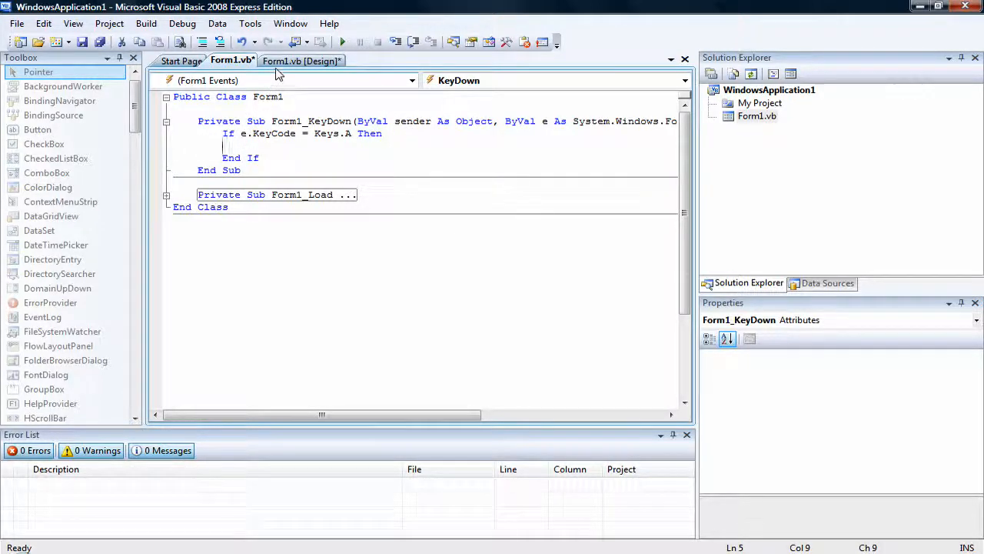
In the Form1 designer, stretch the new text box across the form's width
left_click(300, 61)
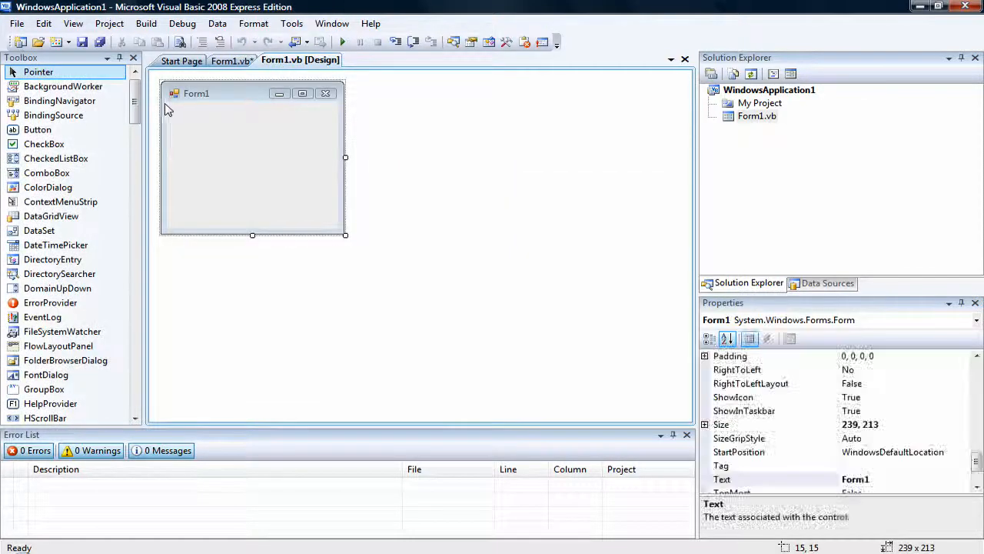
scroll("down", 3)
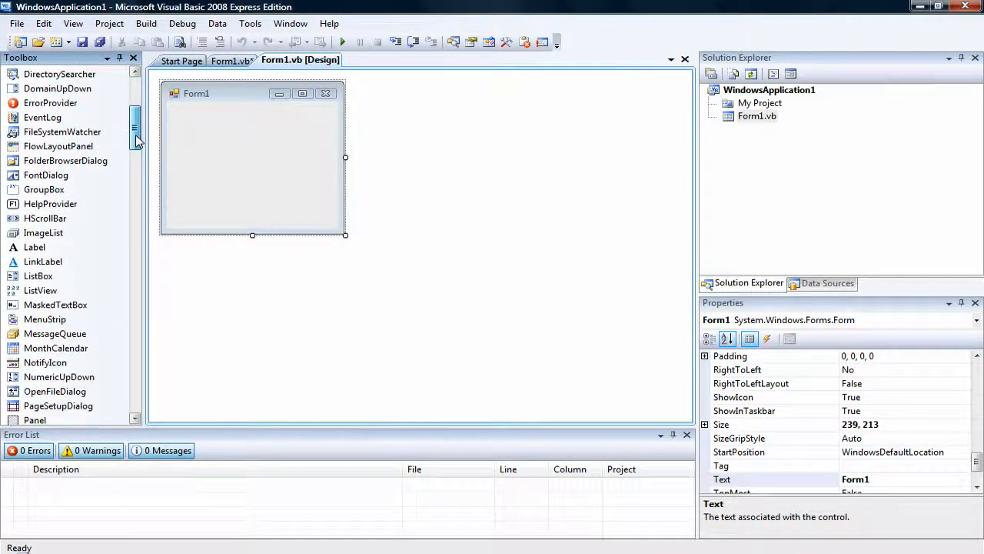
scroll("down", 3)
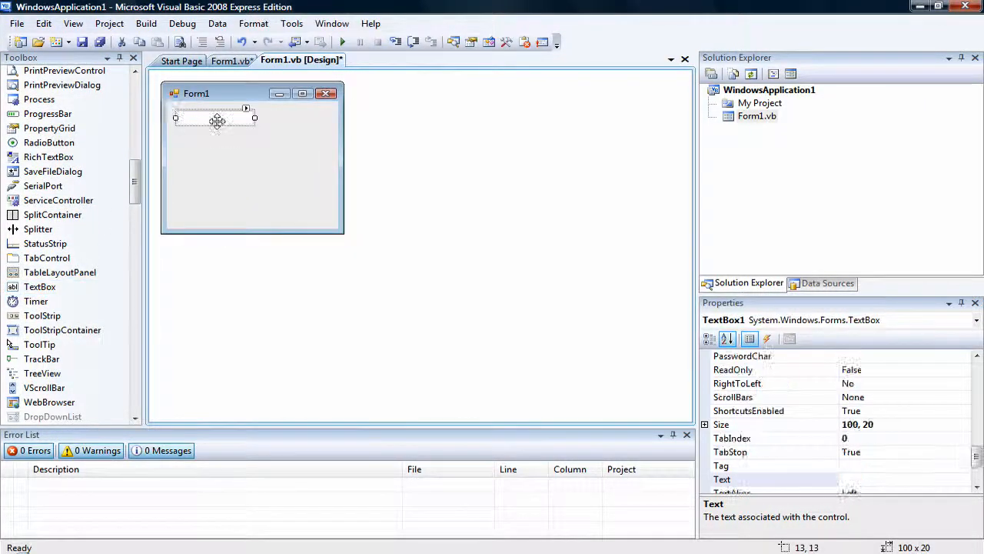
left_click_drag(255, 119, 309, 119)
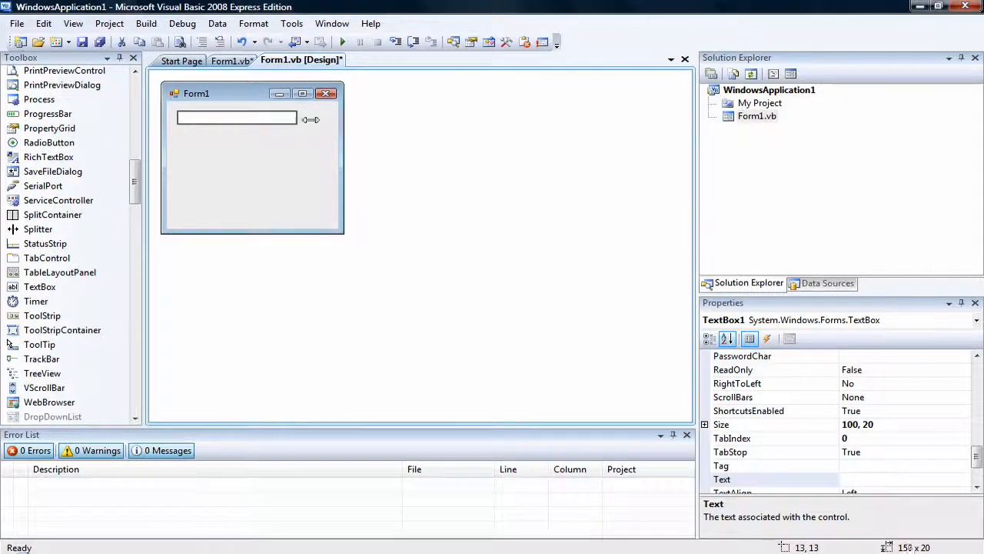
left_click_drag(311, 119, 323, 119)
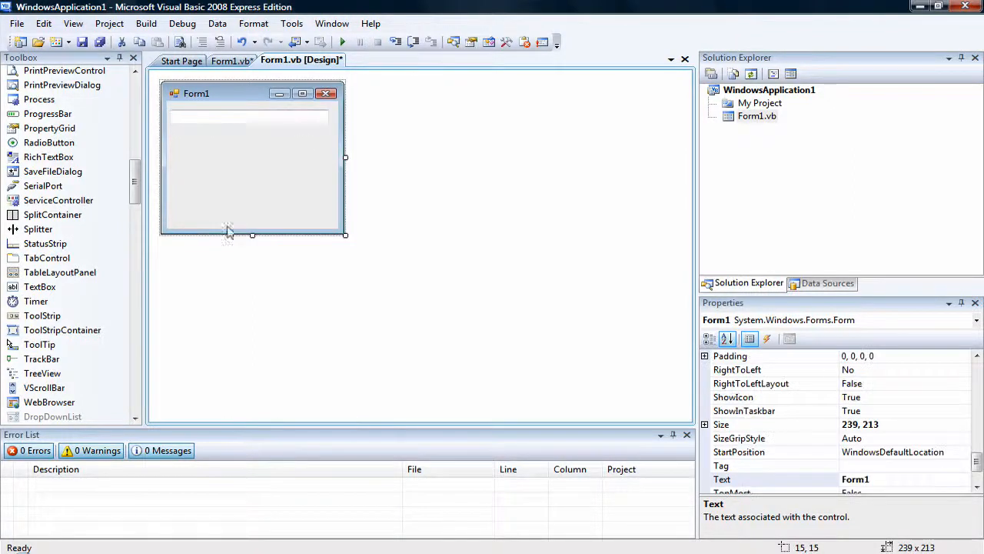
Shrink the form's height to fit around the text box
left_click_drag(253, 235, 259, 142)
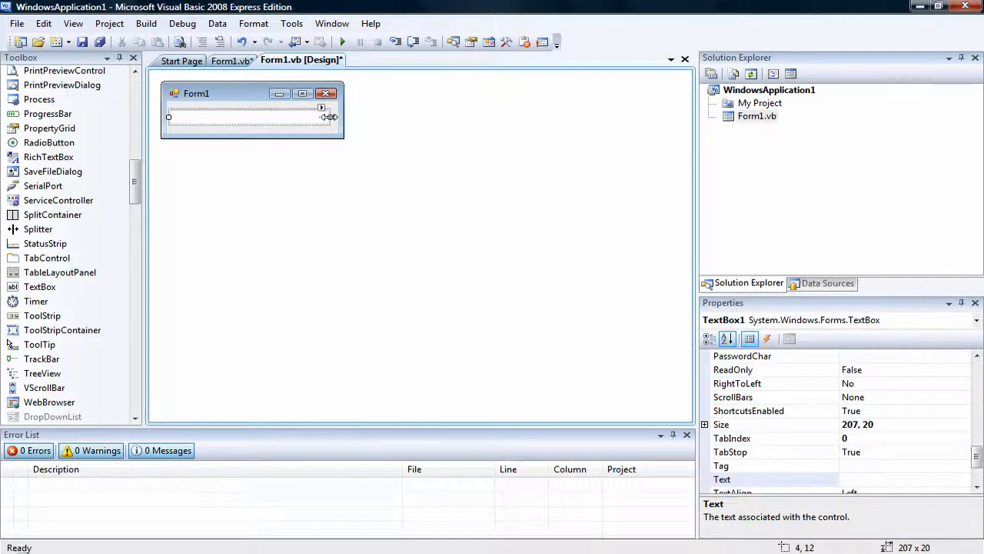
left_click(253, 138)
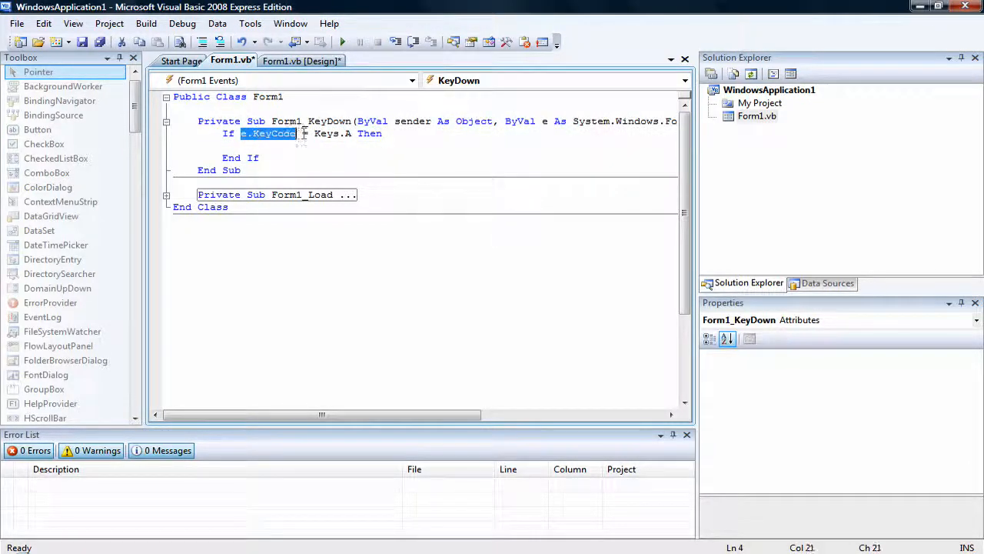
Complete the A condition and add 'TextBox1.Text = e.KeyCode' inside the If block
type("= Key")
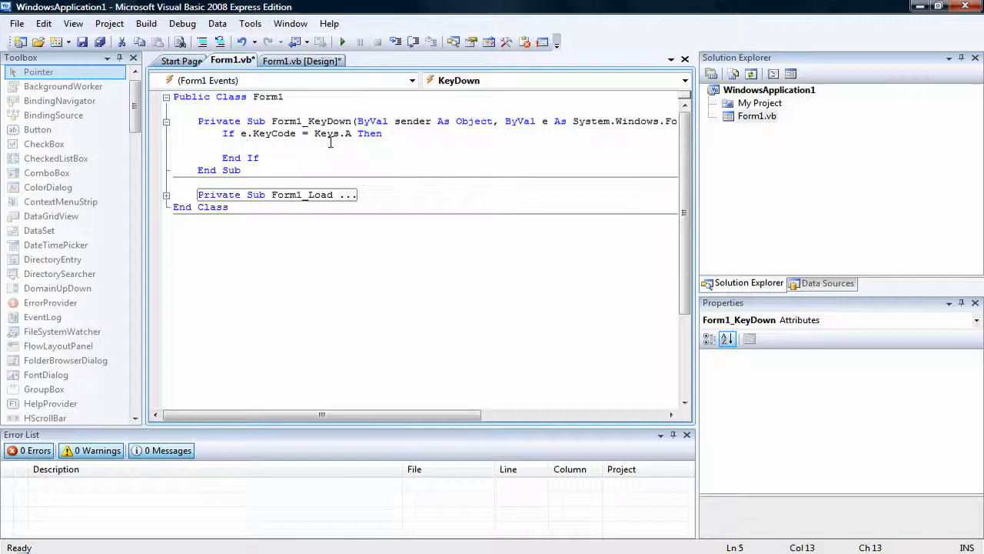
type("Tec")
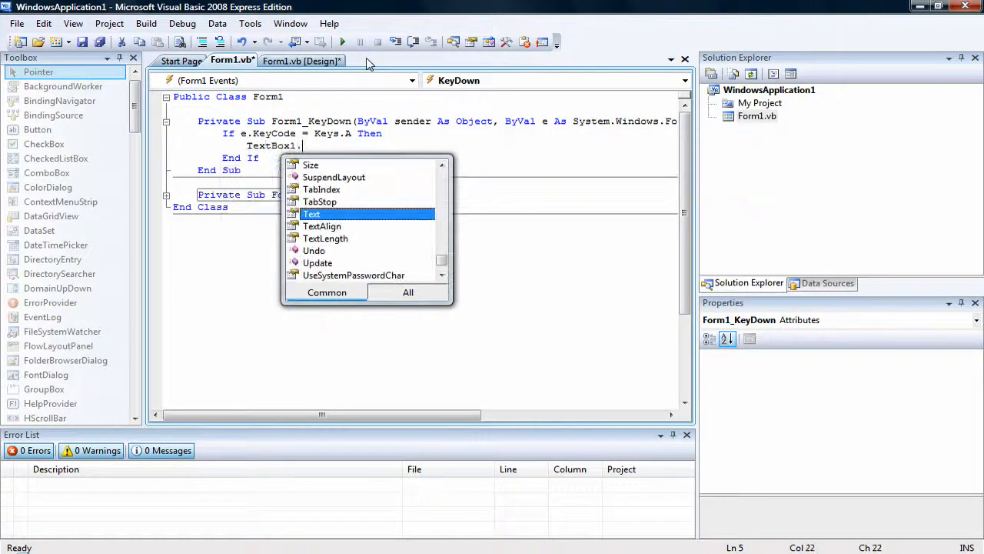
double_click(312, 214)
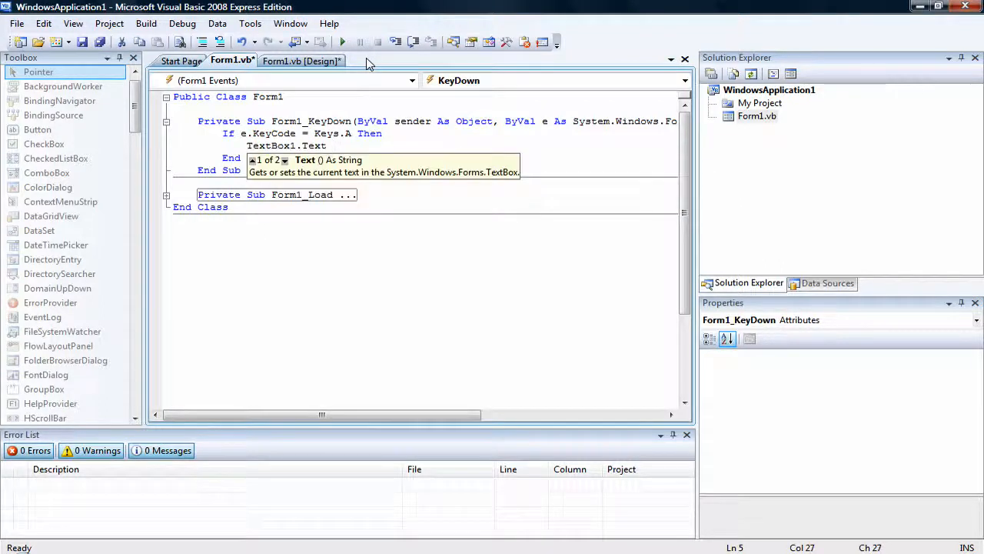
type("=")
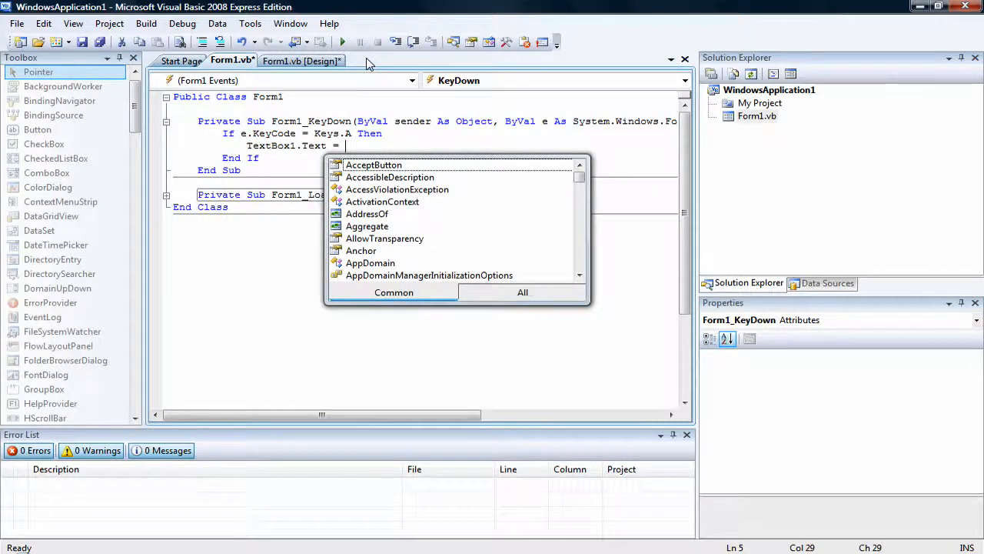
type("e.KeyCode")
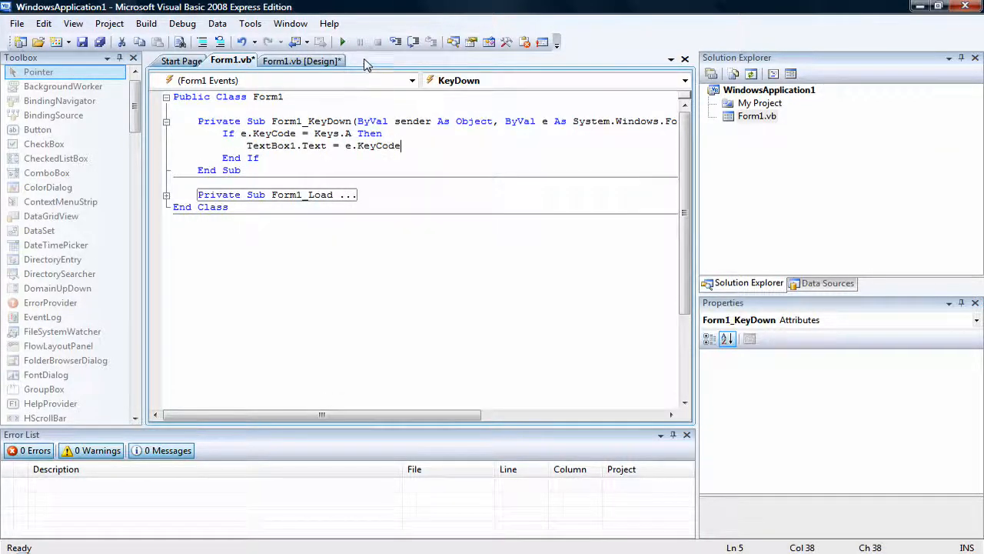
Run the form, press the A key to test the handler, then close it
left_click(343, 42)
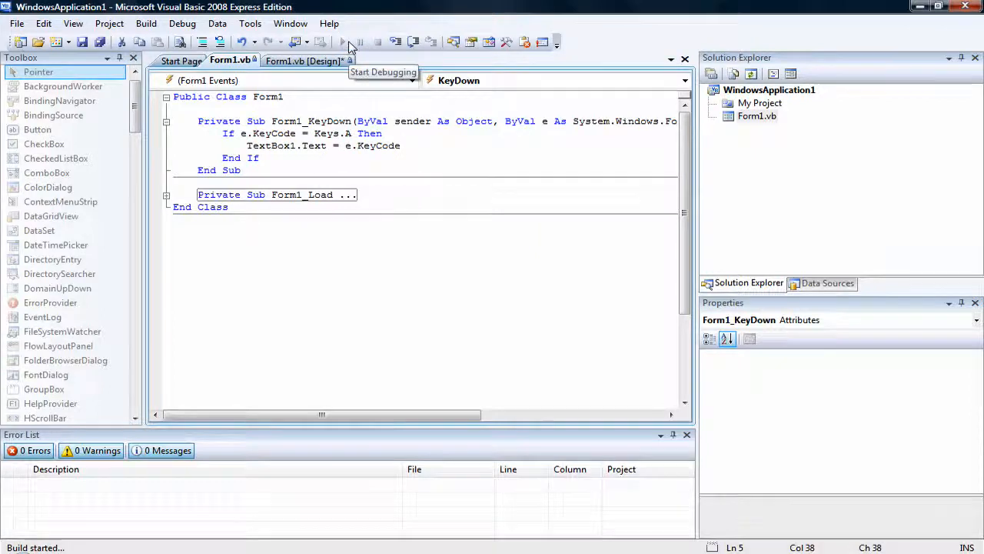
left_click(342, 42)
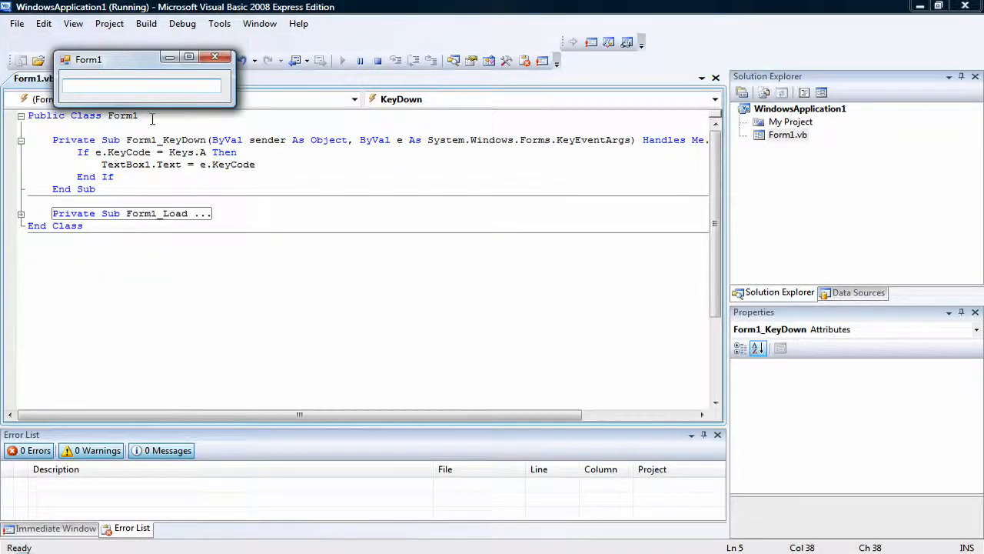
type("a")
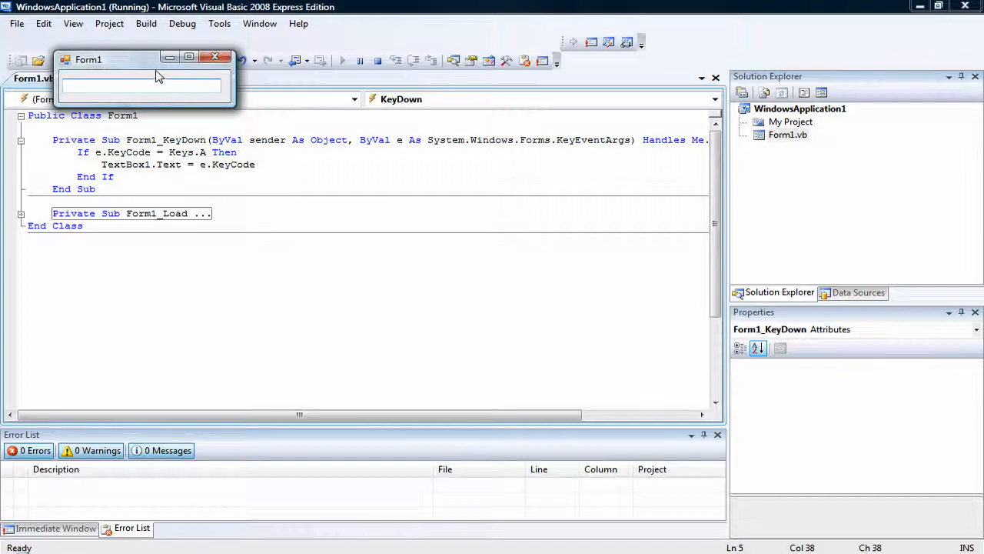
left_click(215, 57)
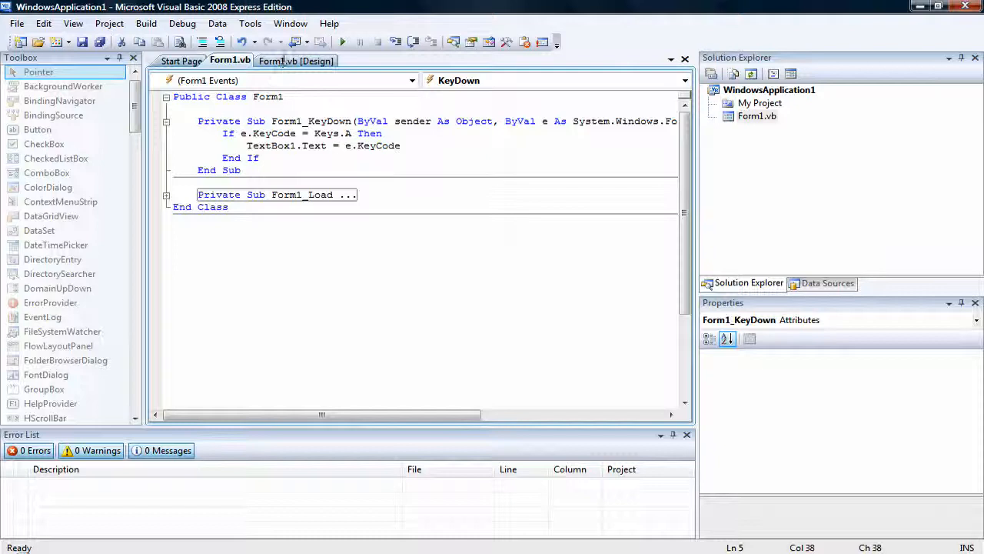
Set TextBox1 Enabled to False and rerun the form to test the A key
left_click(296, 61)
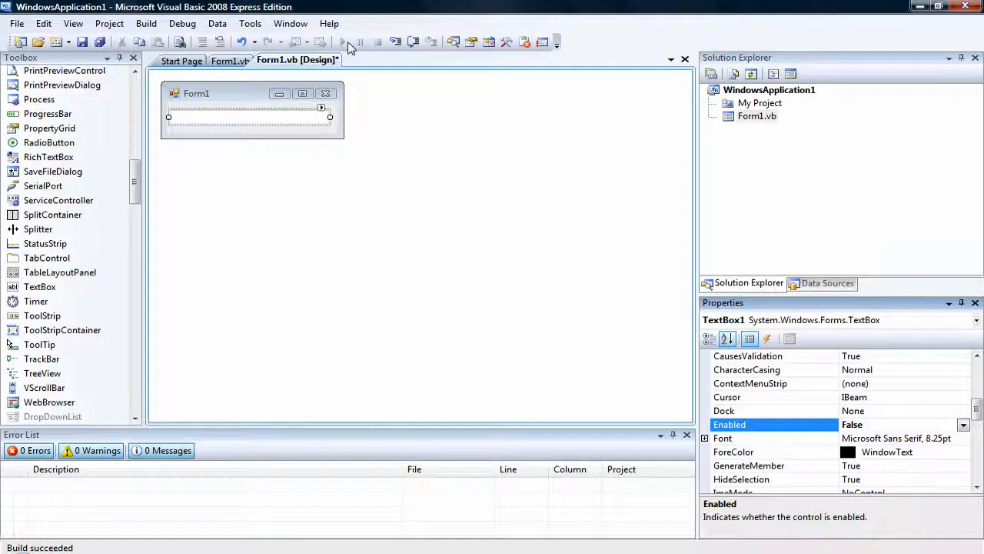
left_click(342, 42)
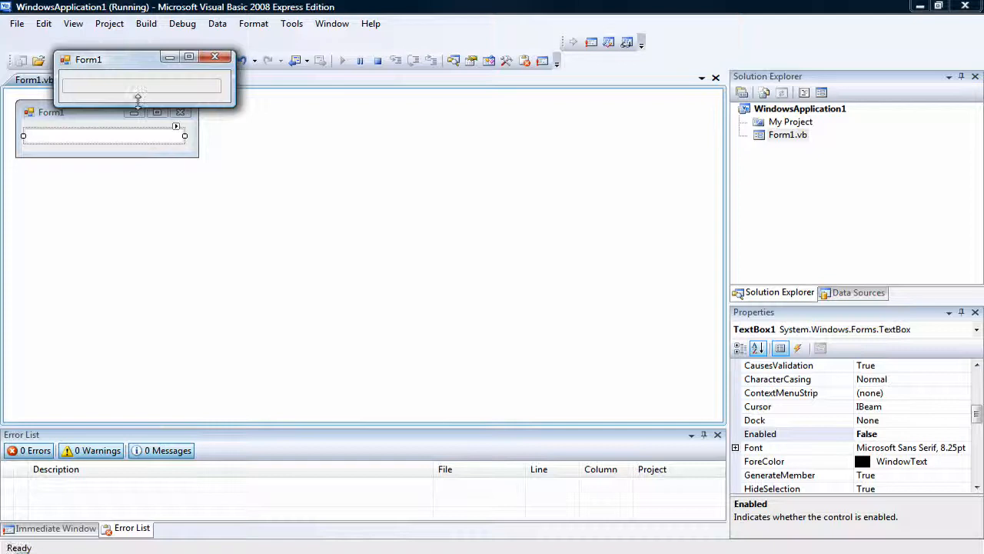
type("65")
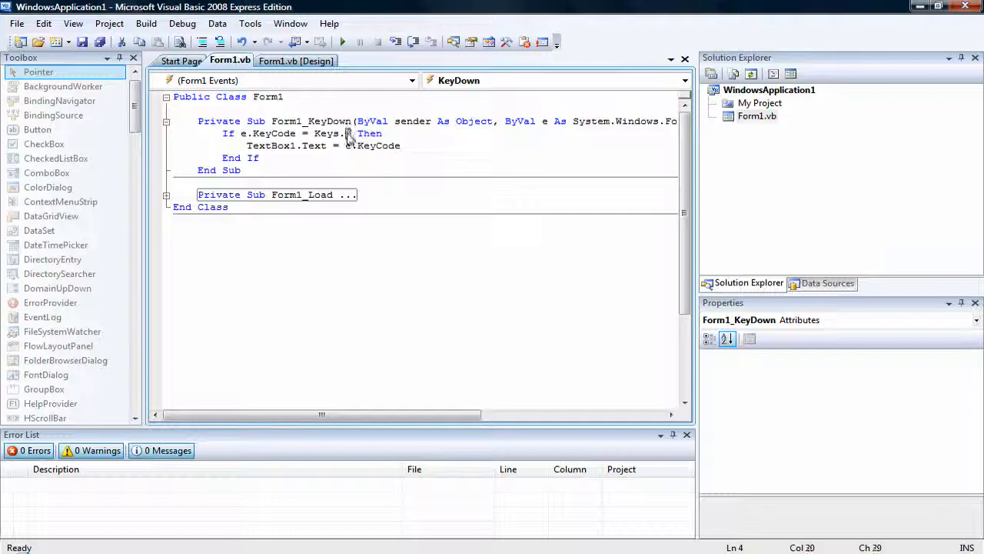
Change the If condition's hotkey to B and run the program to test it
type("B")
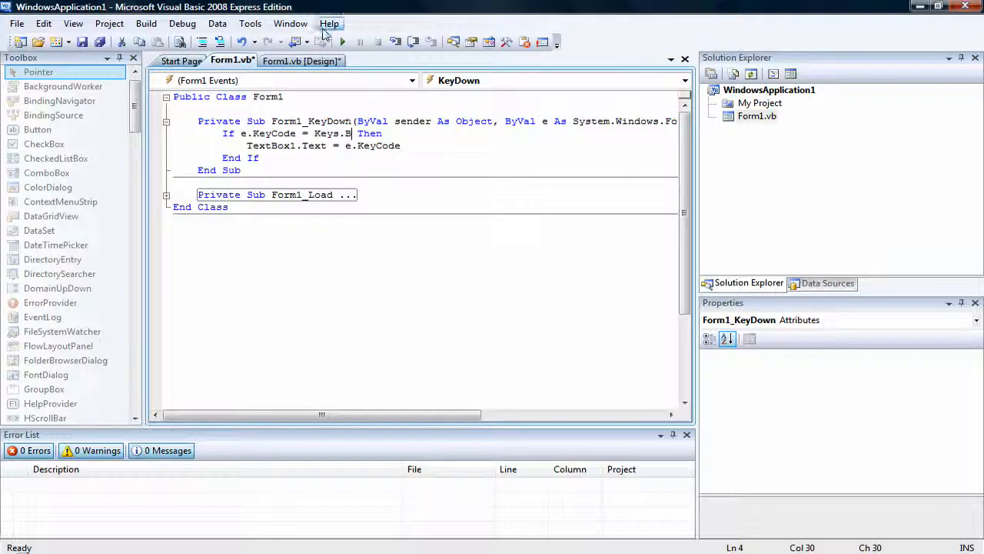
left_click(342, 43)
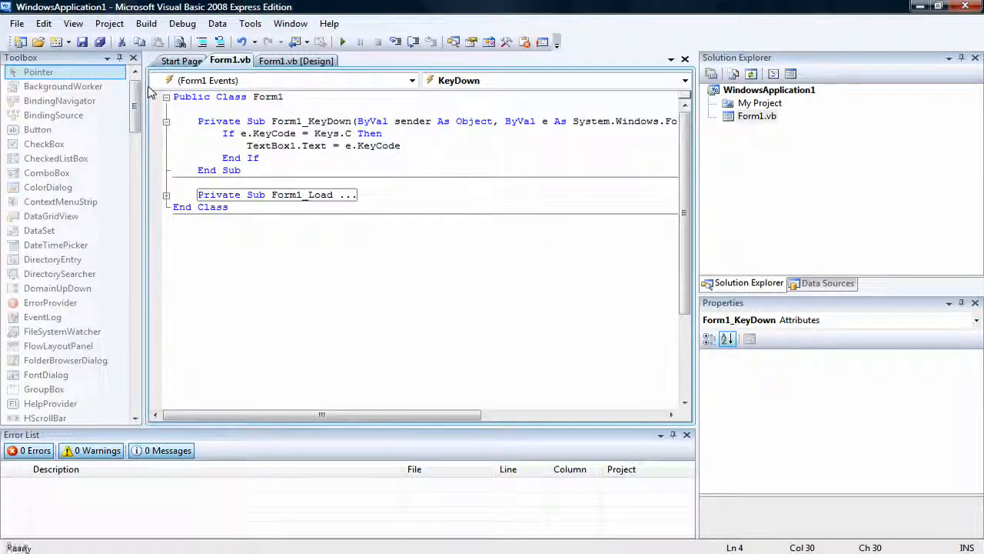
mouse_move(377, 86)
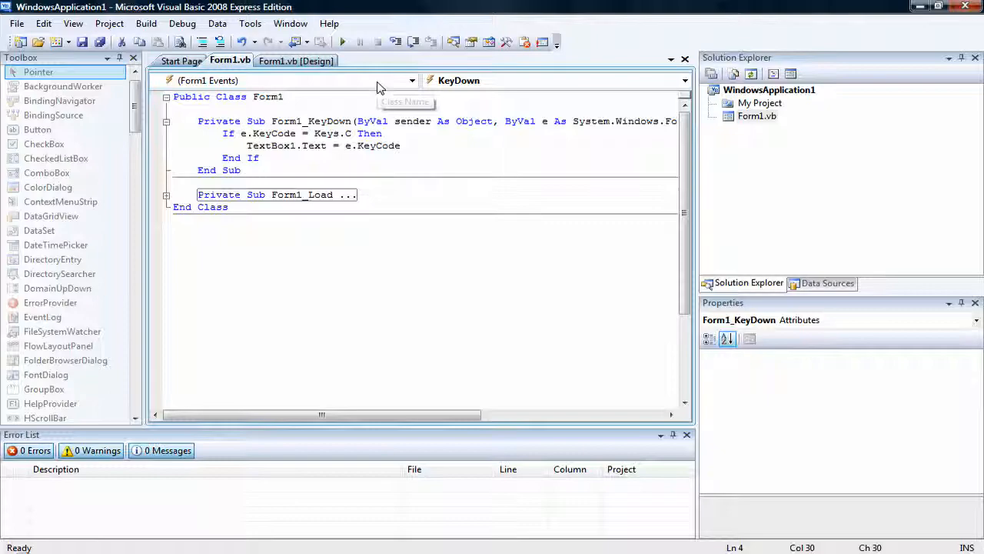